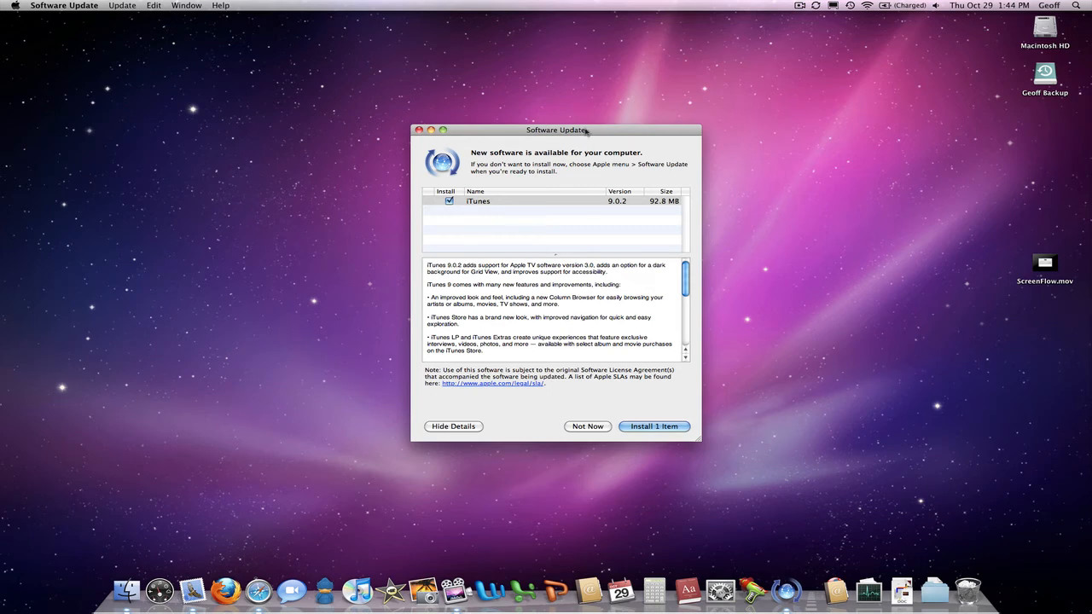
Step: Install the iTunes 9.0.2 update, agreeing to its license and authenticating with the admin password
drag(559, 130, 552, 105)
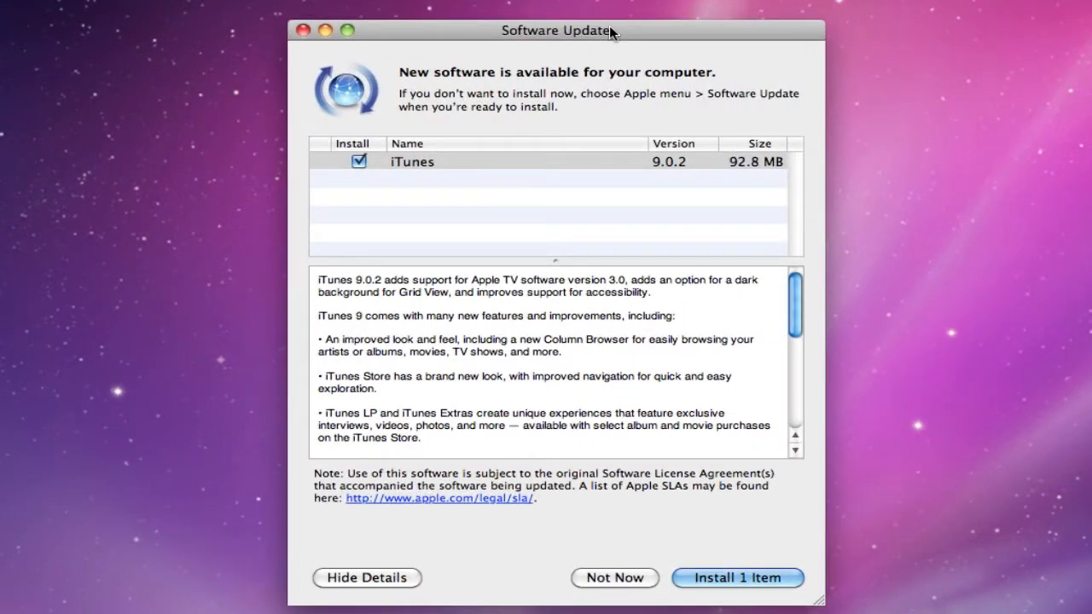
mouse_move(707, 165)
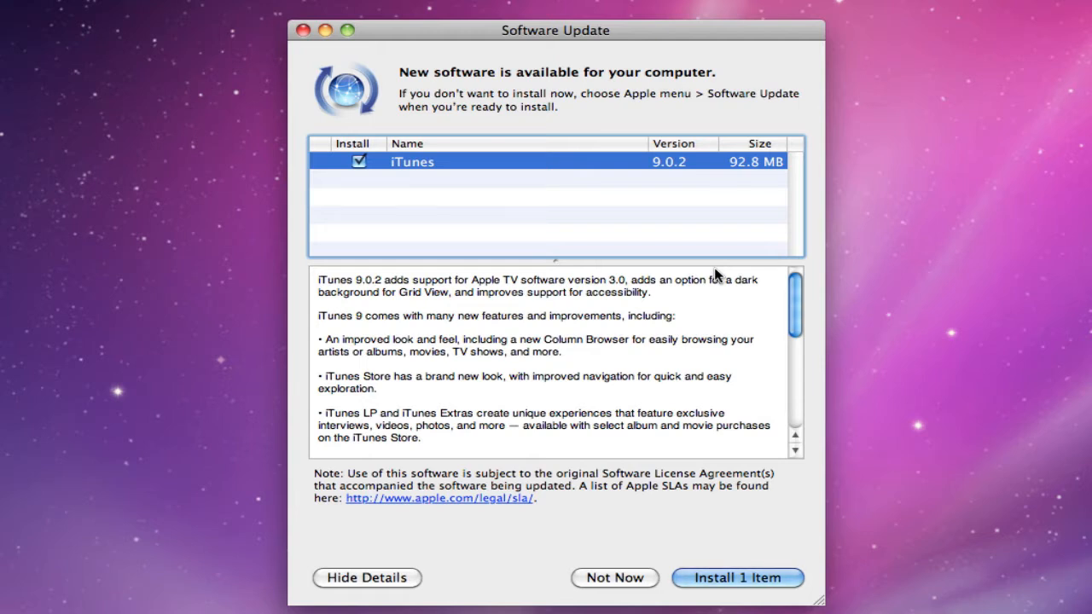
mouse_move(704, 374)
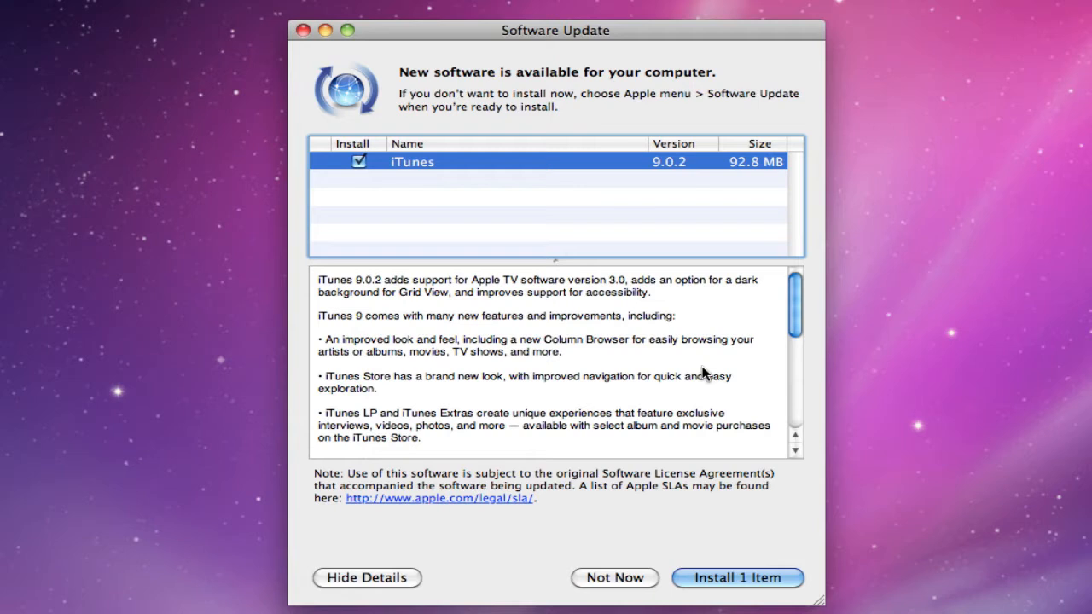
mouse_move(759, 386)
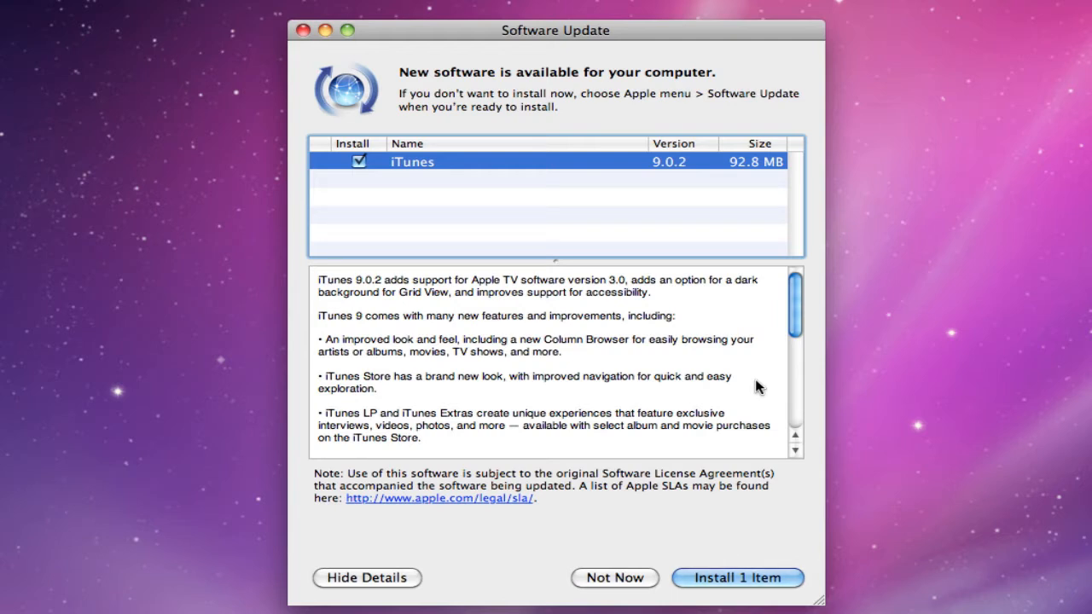
scroll(down, 3)
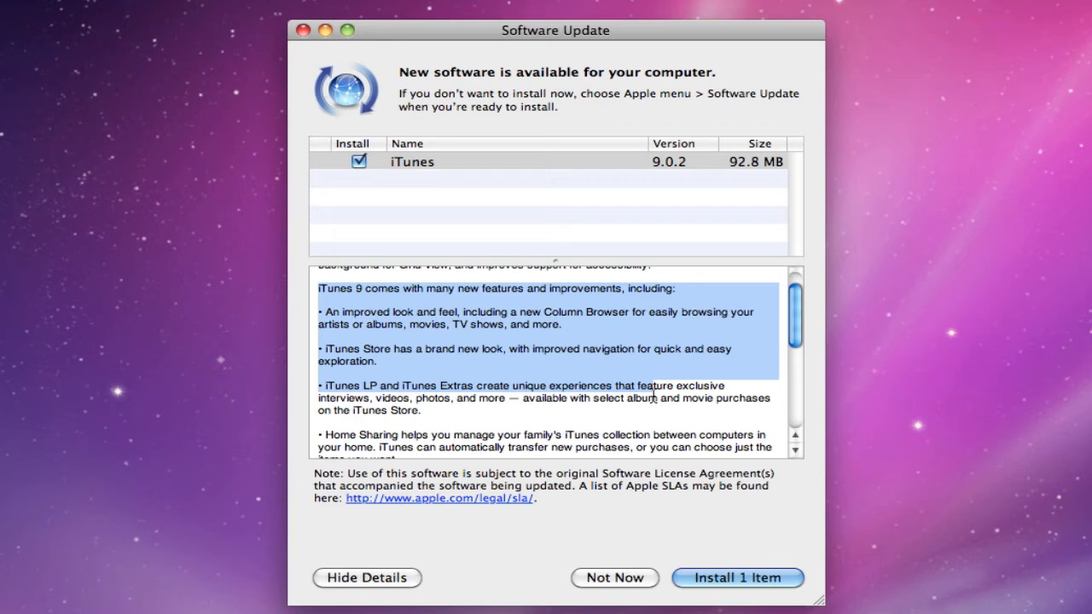
scroll(down, 3)
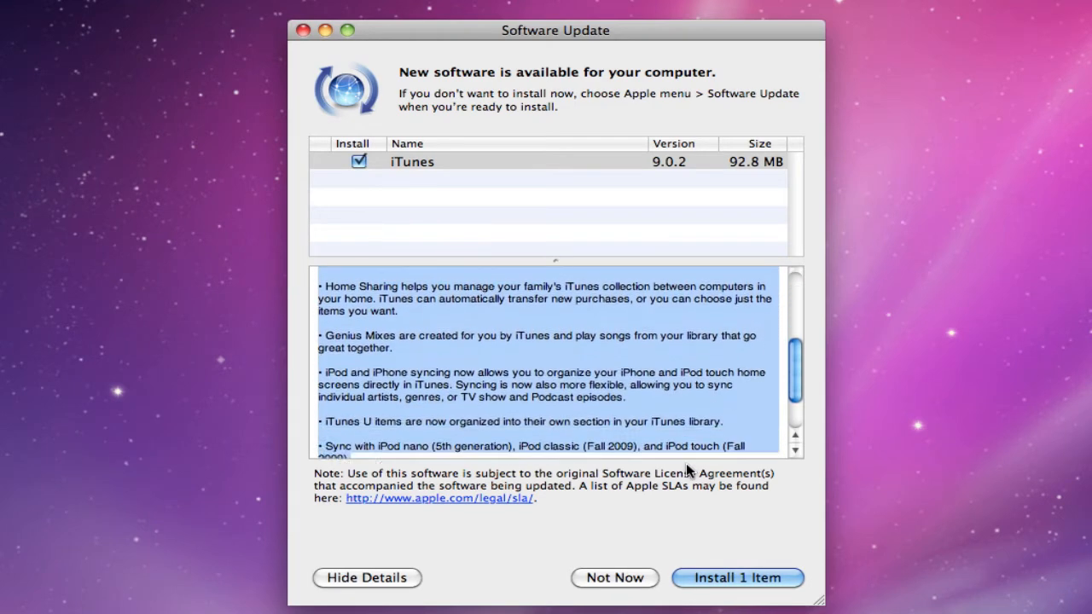
scroll(up, 3)
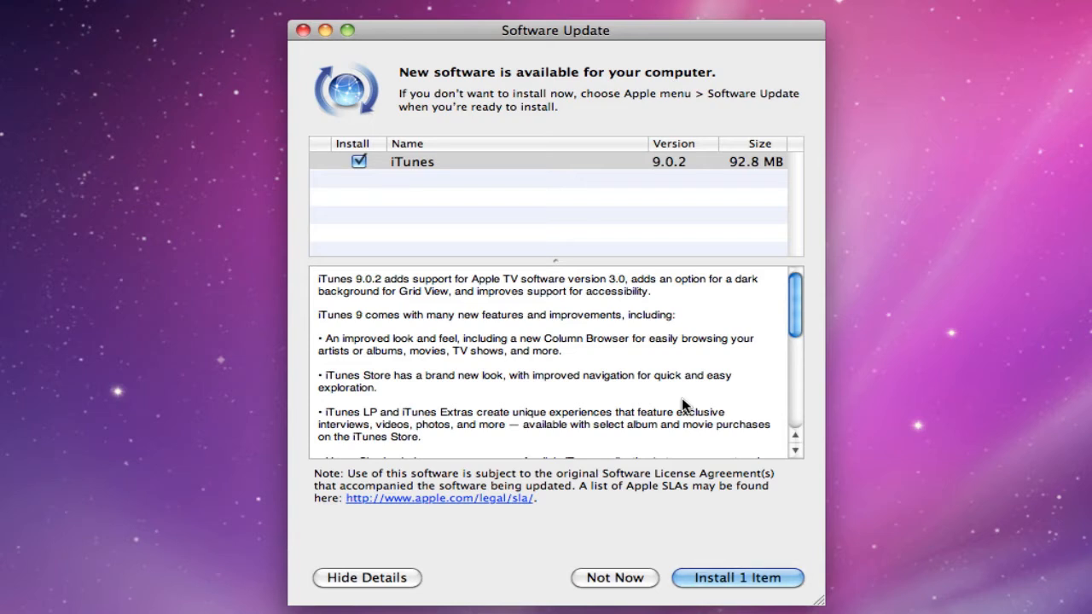
mouse_move(695, 185)
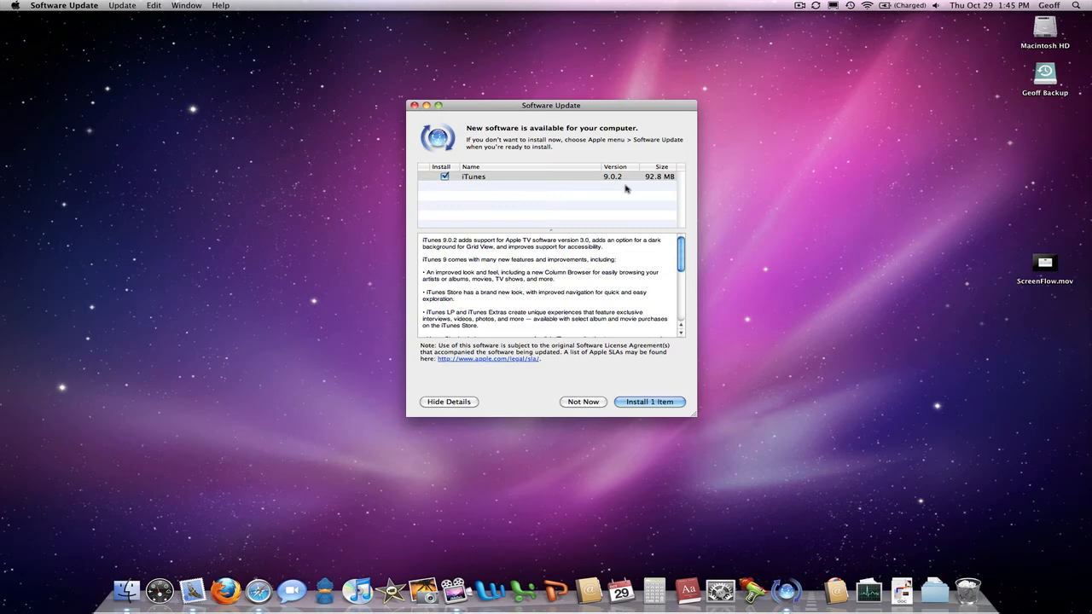
click(649, 401)
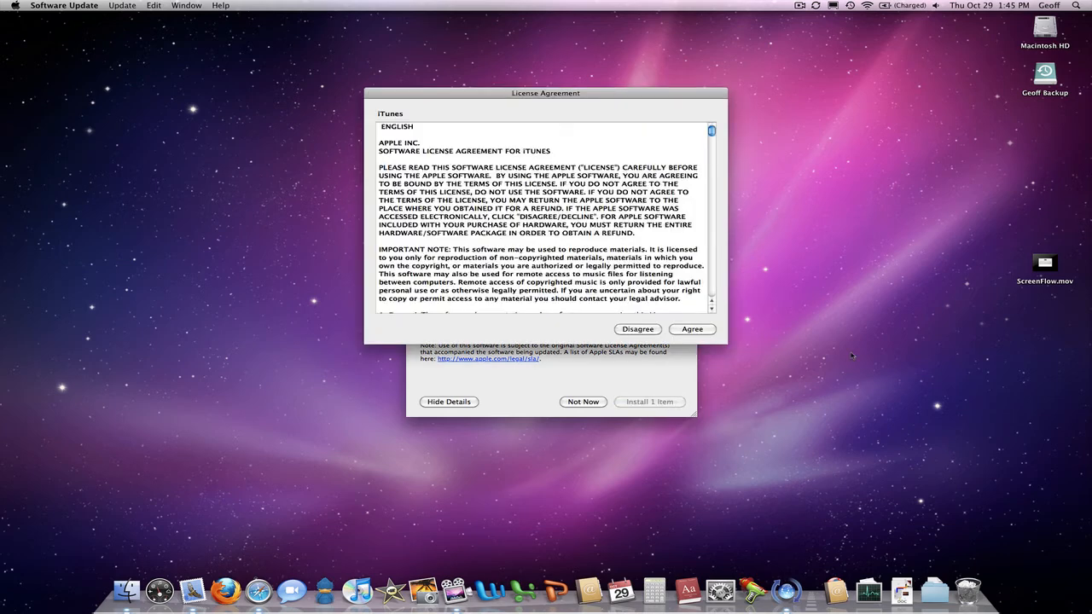
click(692, 329)
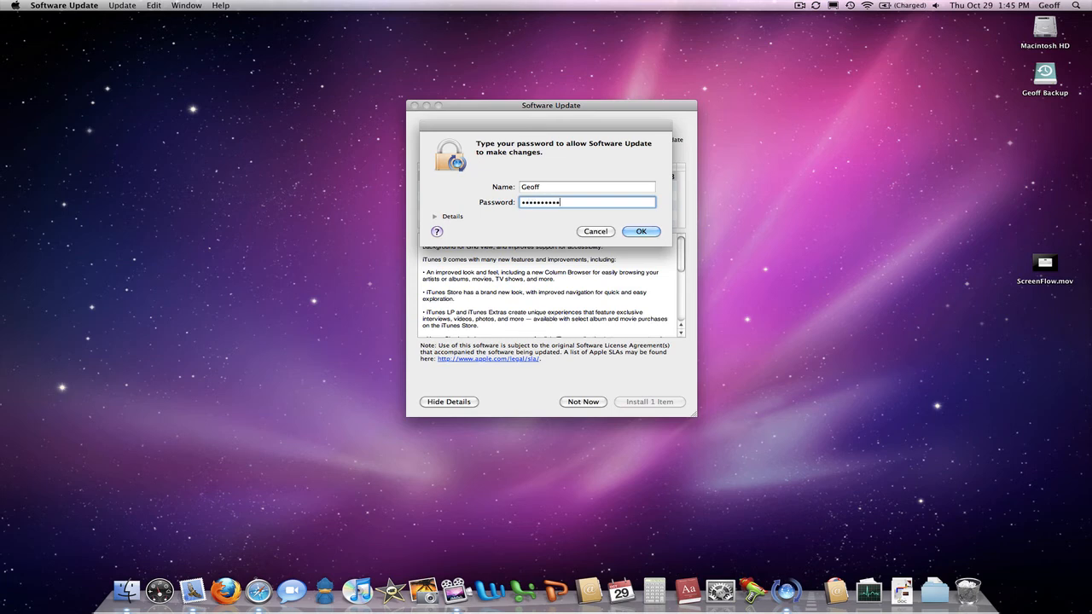
click(641, 231)
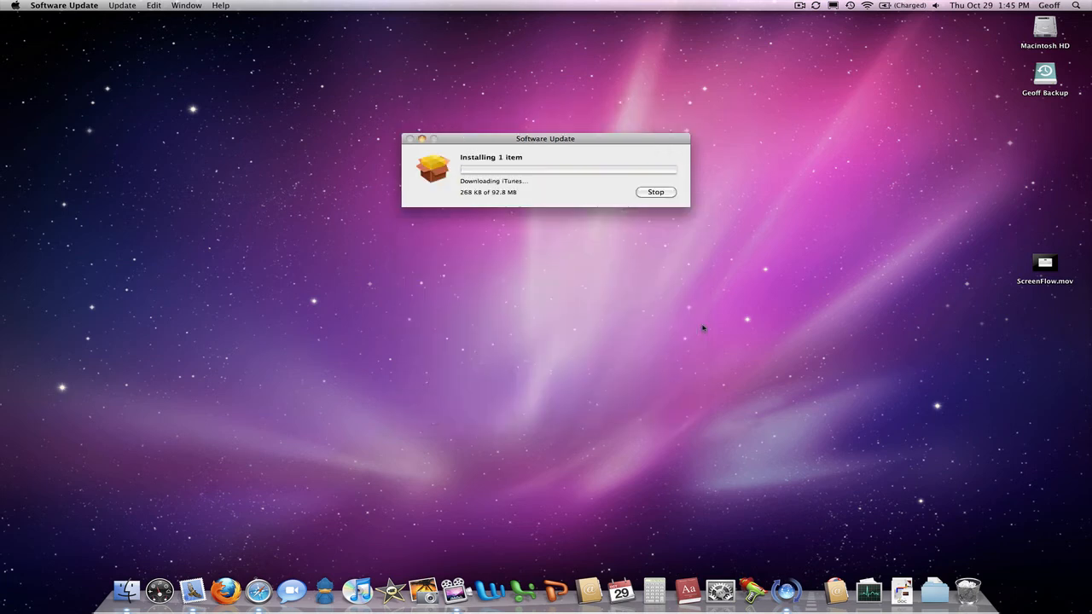